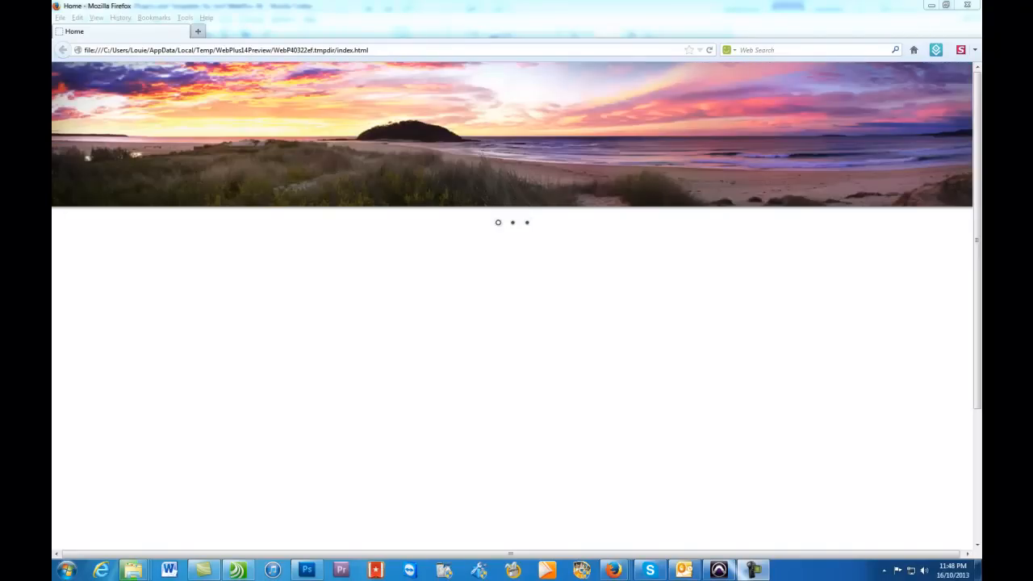
Go to the IMAGE SLIDERS page under X6 ADDONS on serifaddons.com
click(512, 222)
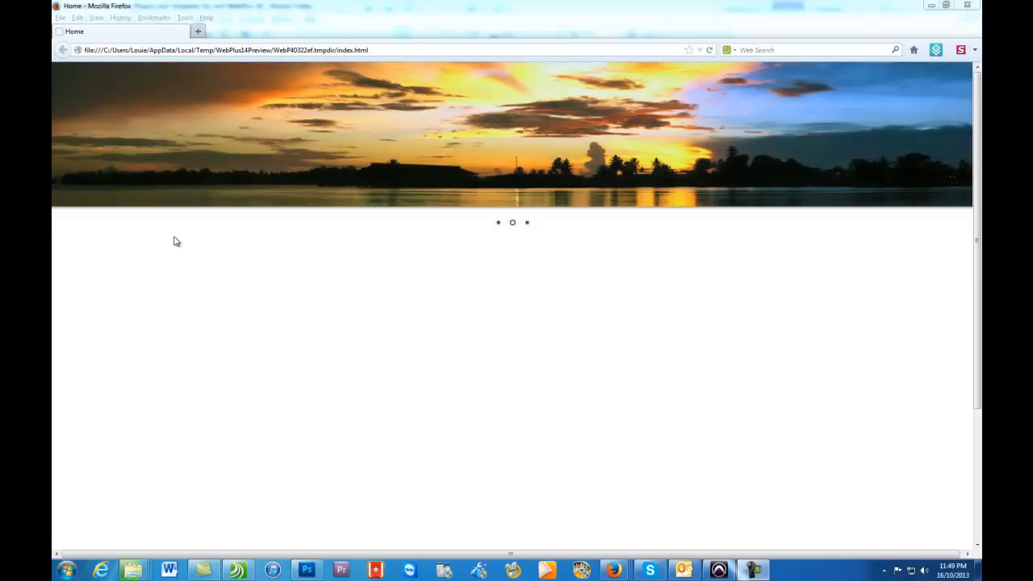
mouse_move(155, 137)
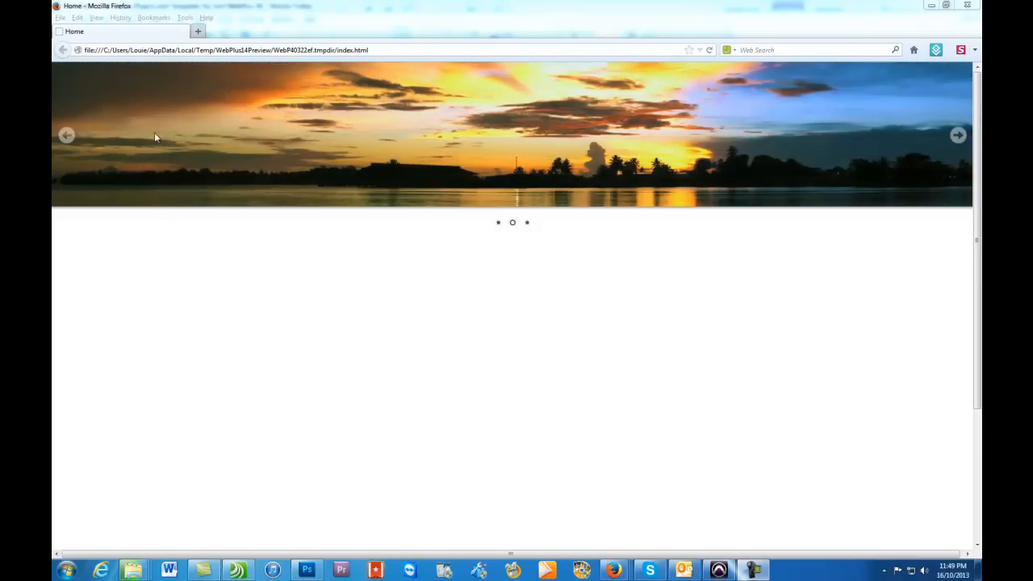
mouse_move(292, 160)
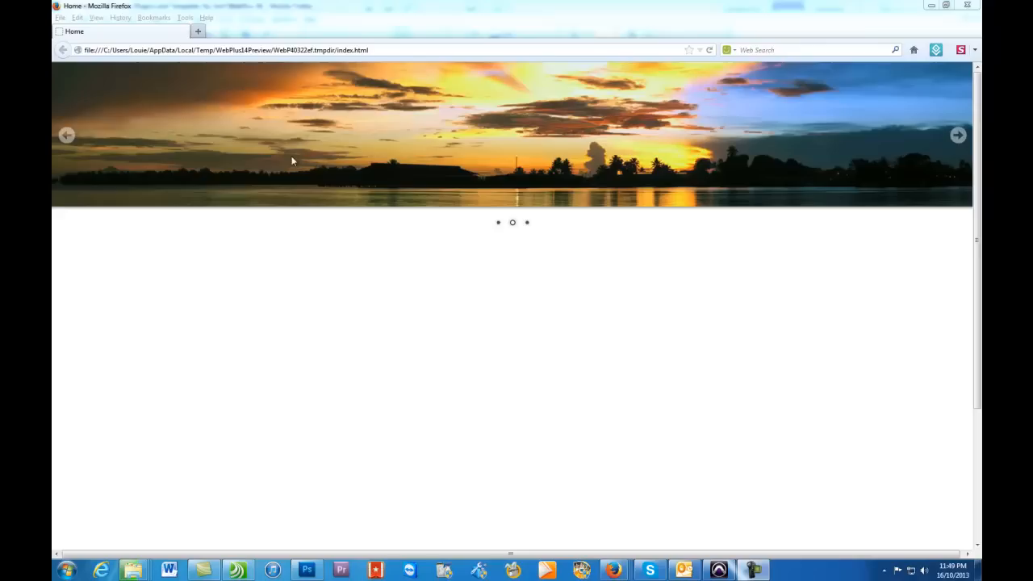
mouse_move(733, 308)
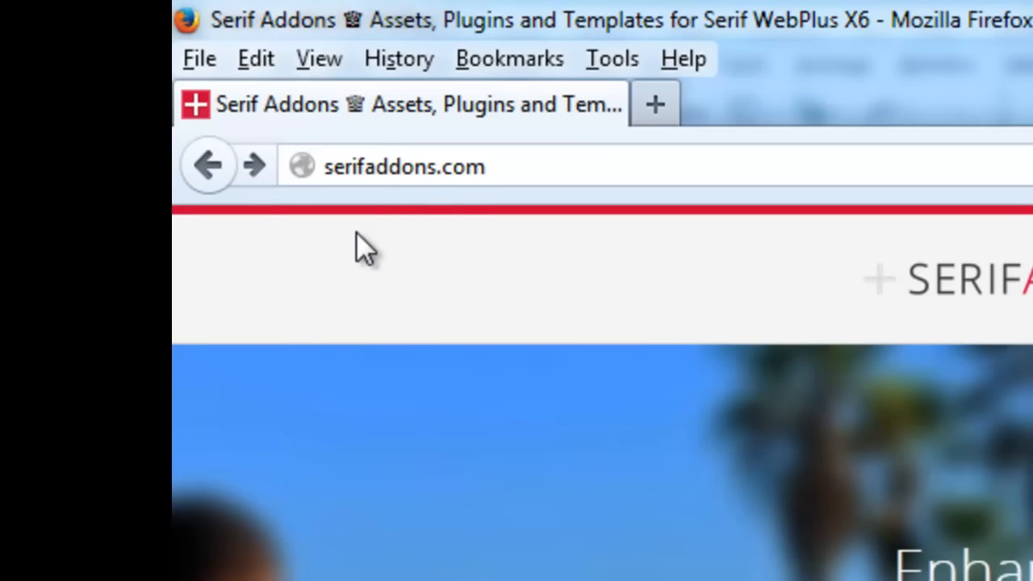
mouse_move(364, 246)
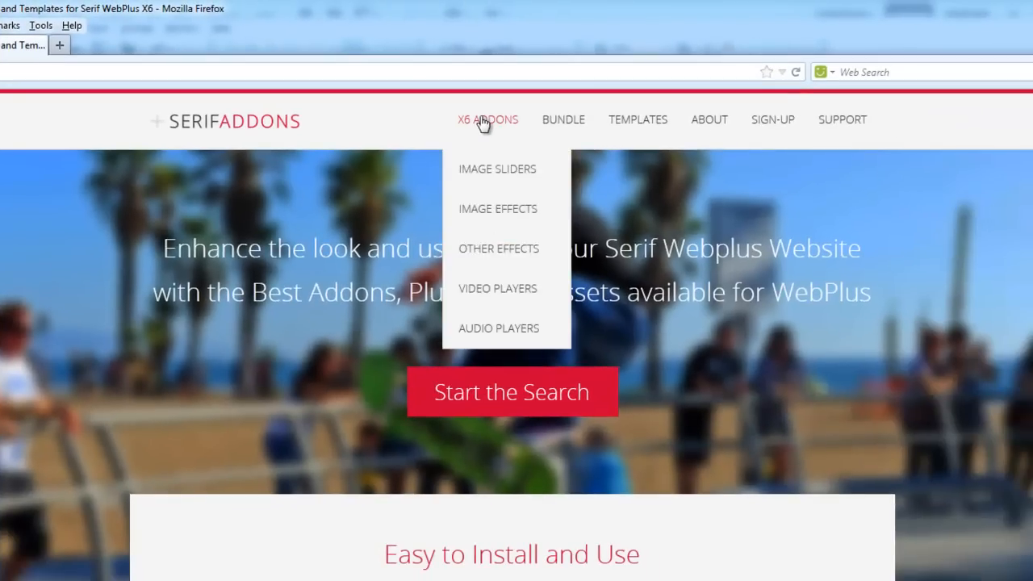
mouse_move(488, 169)
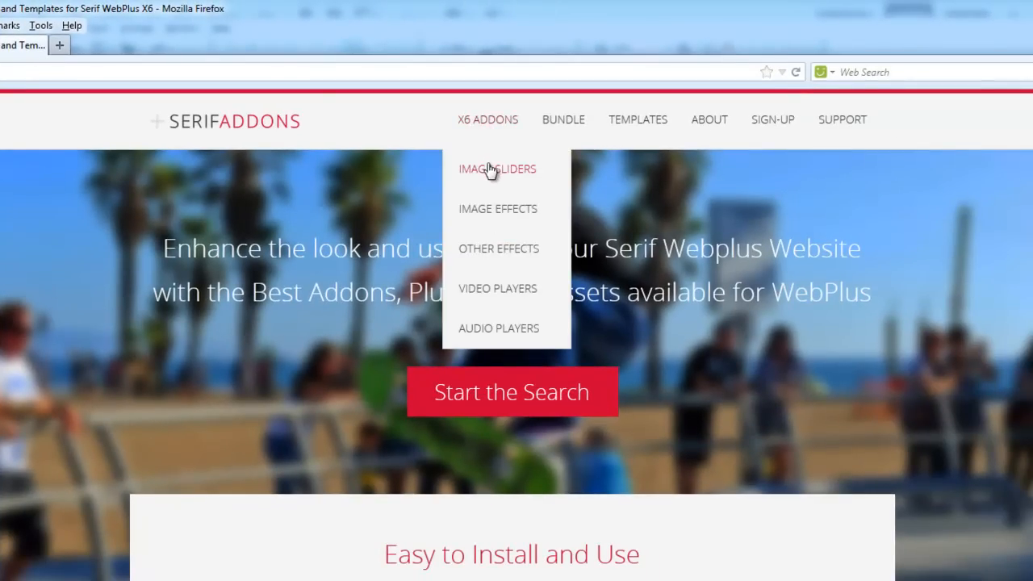
click(497, 169)
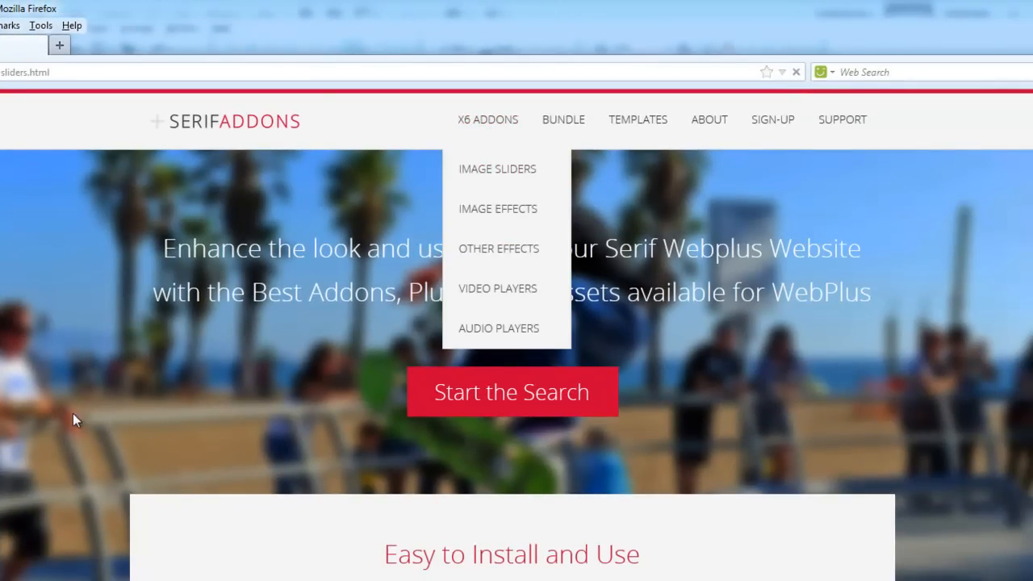
click(497, 169)
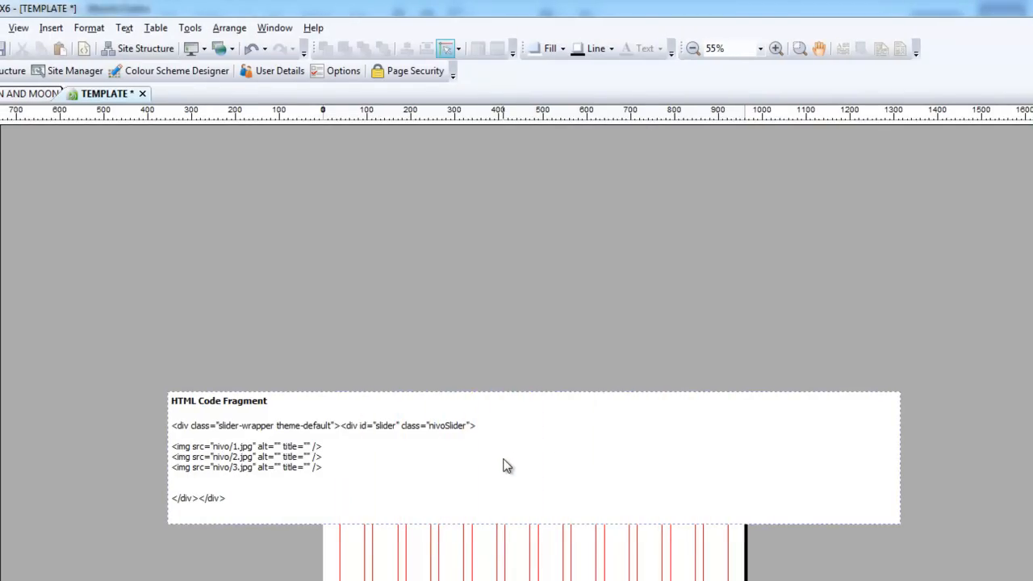
Select the slider HTML code fragment frag_1 on the template page
click(467, 466)
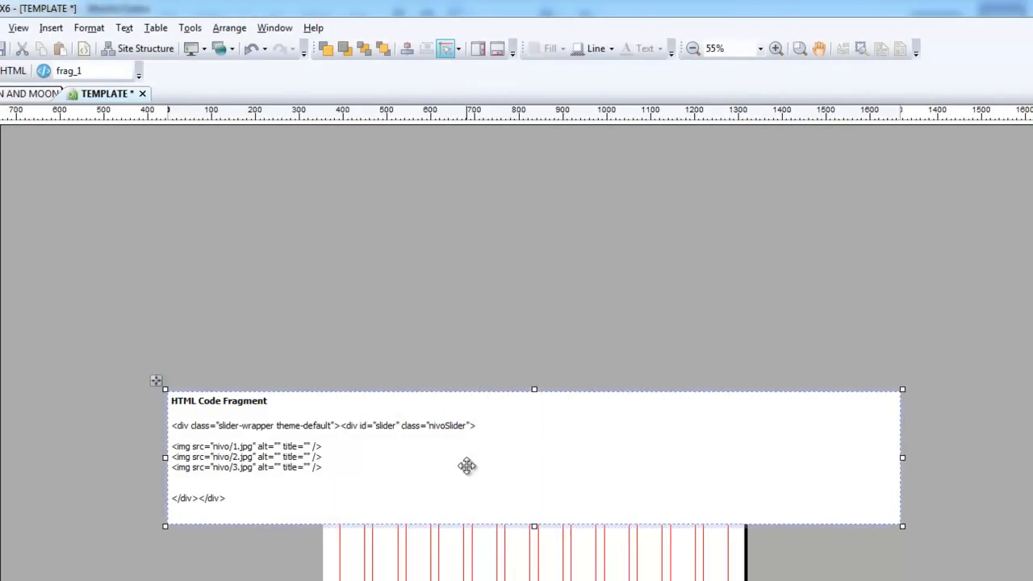
mouse_move(187, 445)
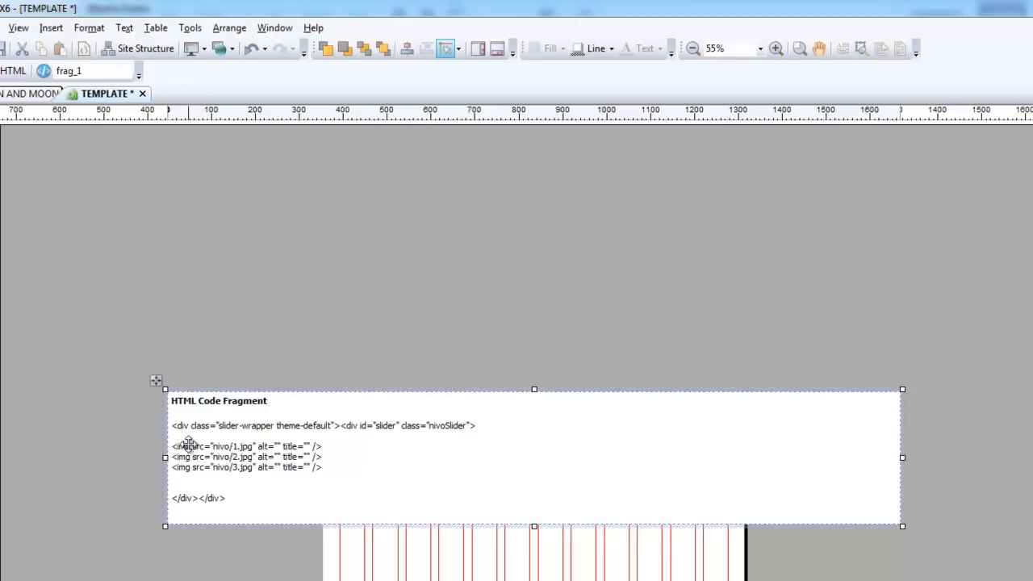
mouse_move(422, 472)
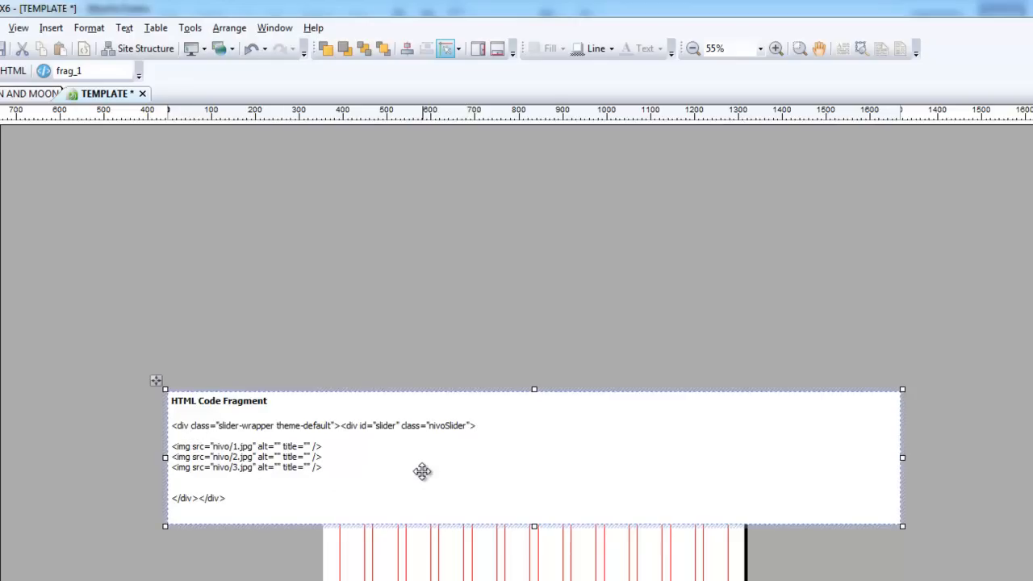
mouse_move(470, 469)
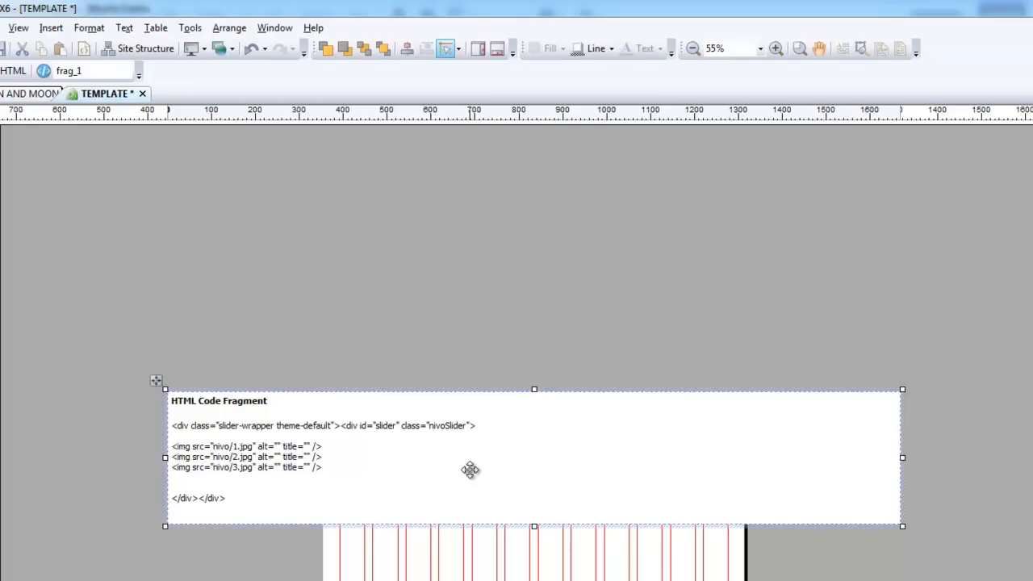
mouse_move(202, 502)
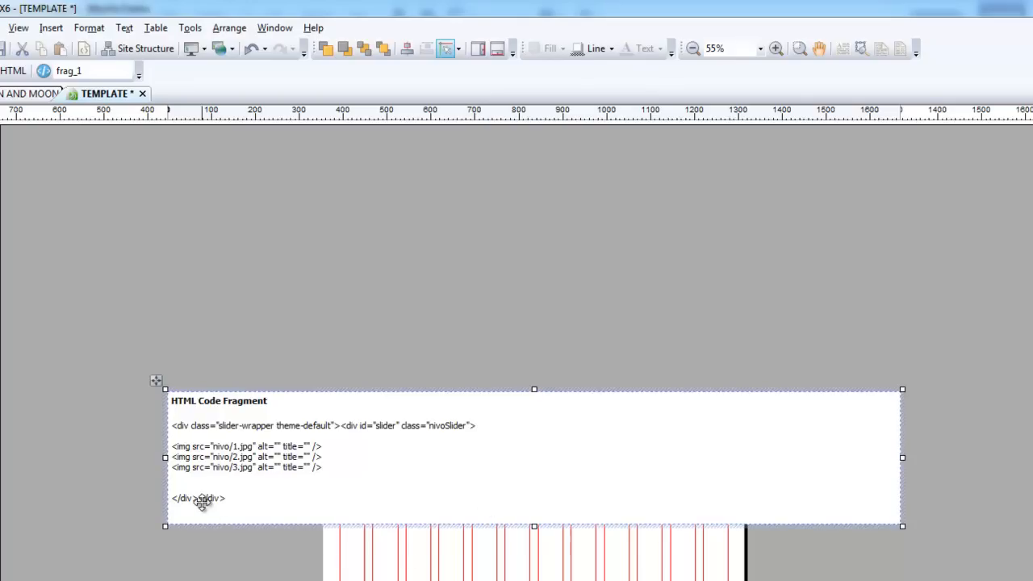
mouse_move(757, 481)
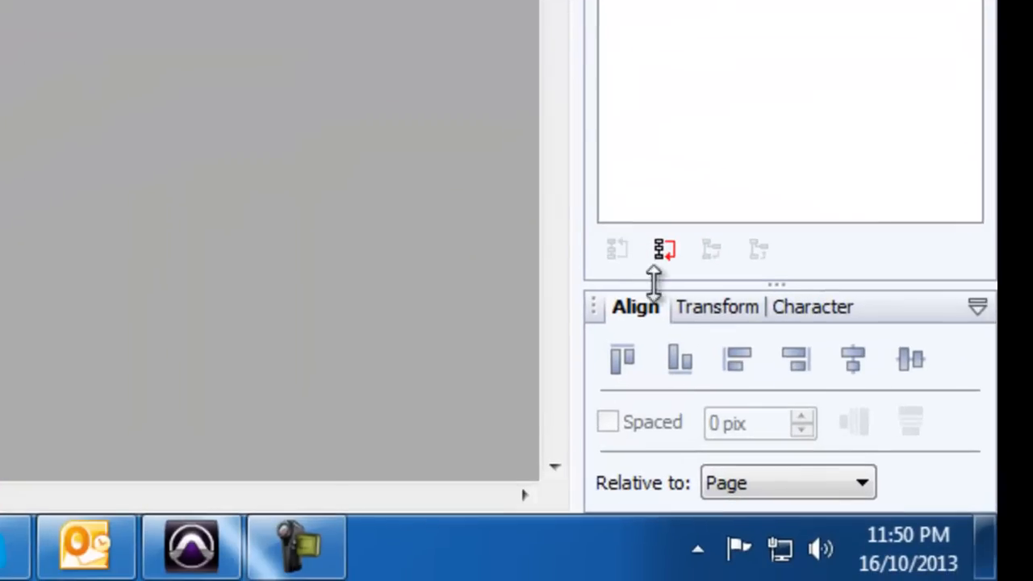
Size the slider fragment to 1670 by 300 pixels at X -355, Y 0
click(714, 307)
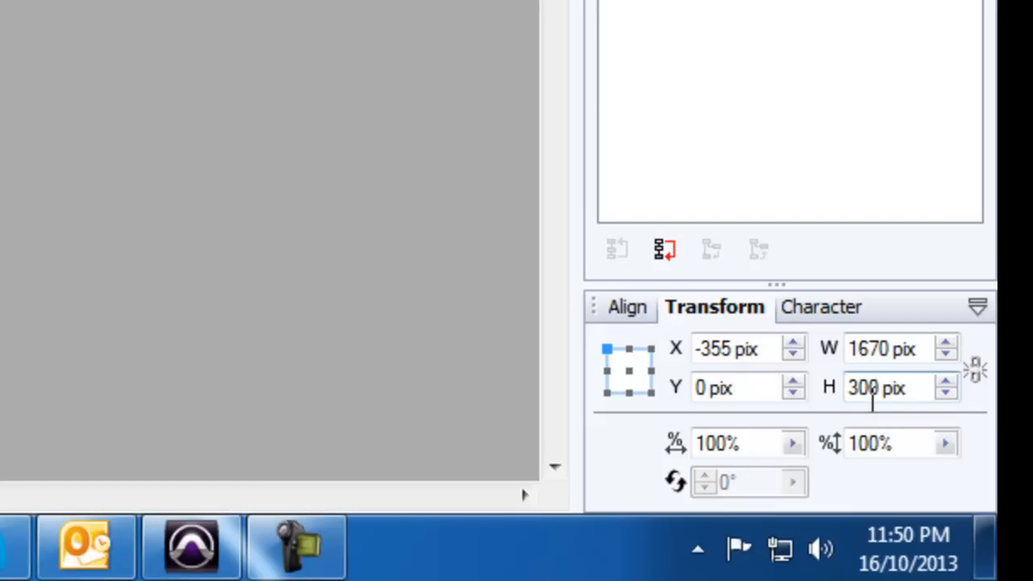
mouse_move(887, 380)
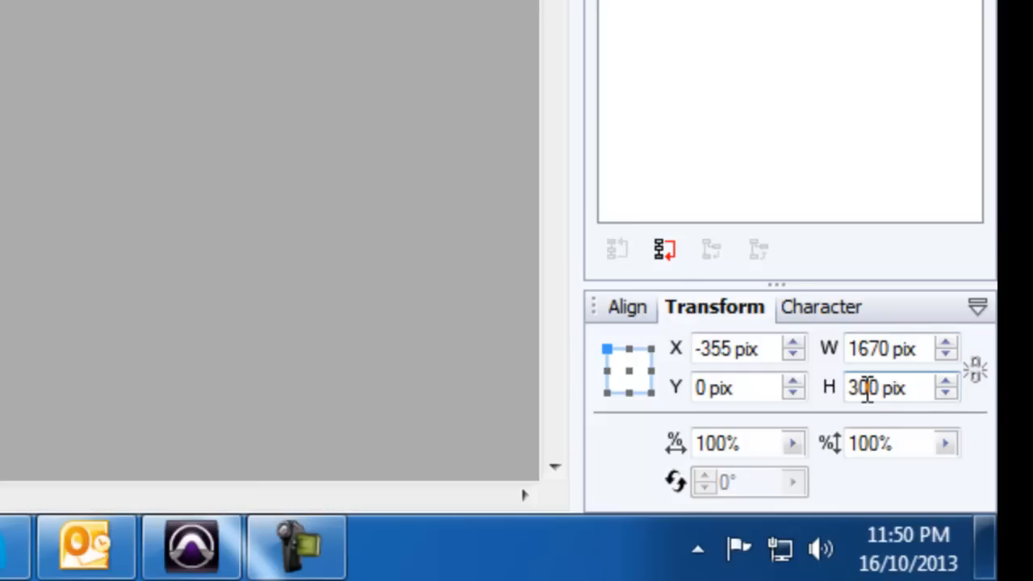
mouse_move(779, 386)
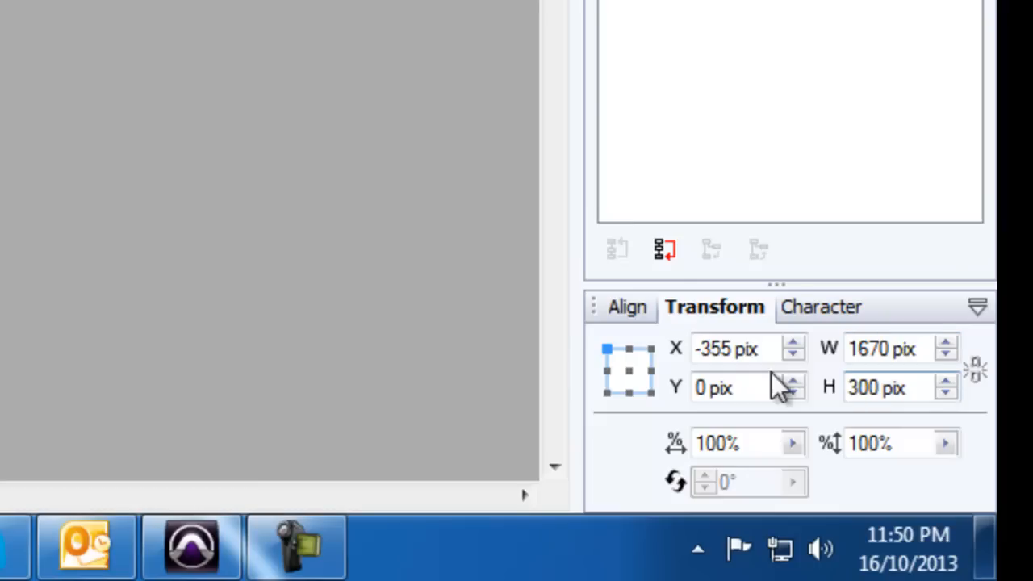
click(635, 307)
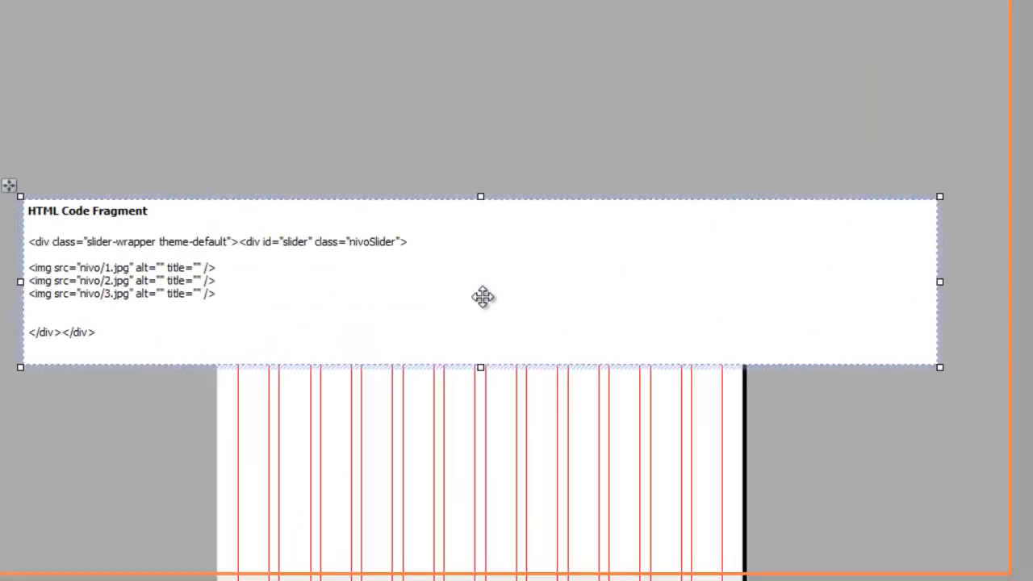
drag(482, 297, 539, 339)
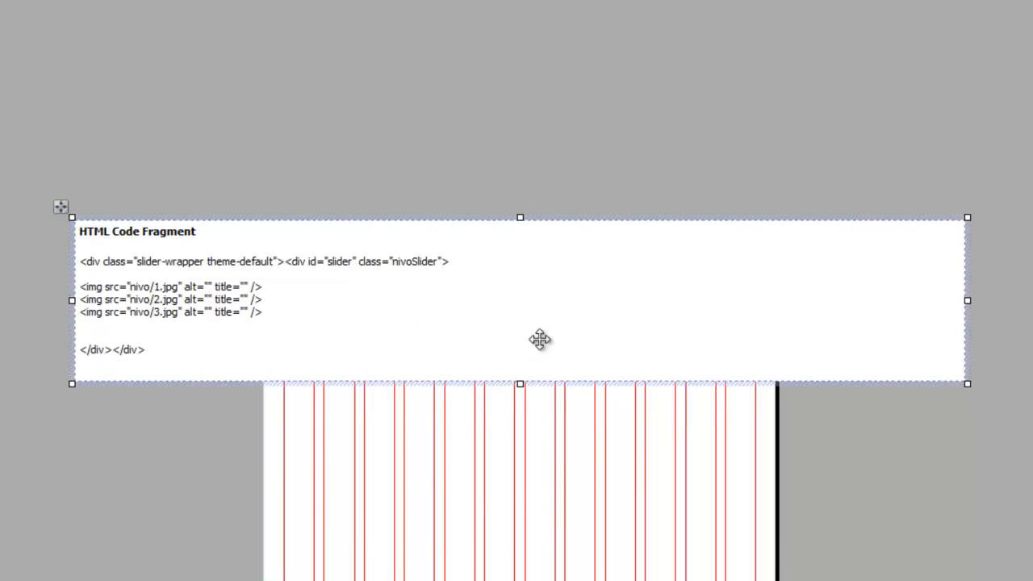
mouse_move(545, 348)
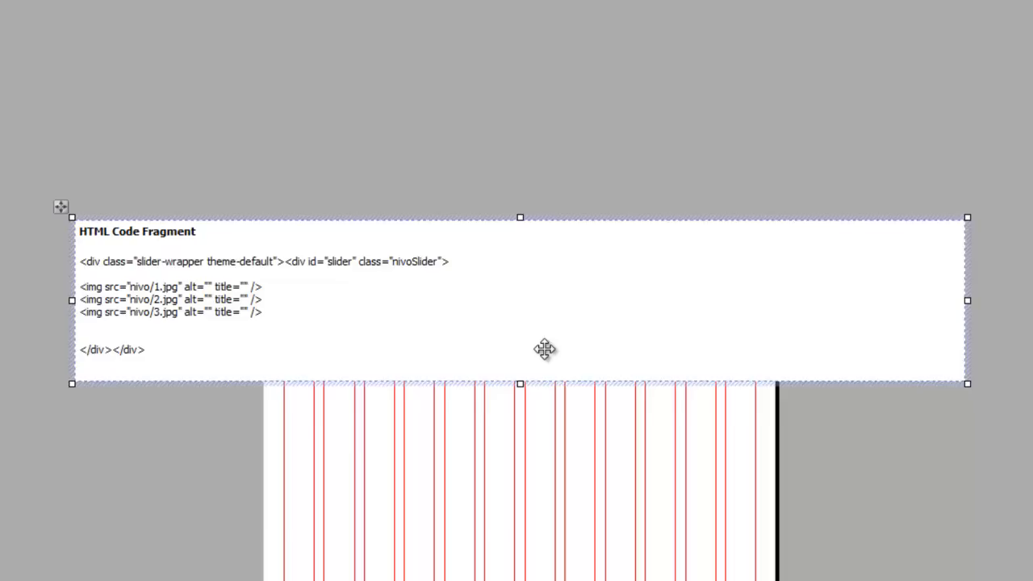
mouse_move(545, 348)
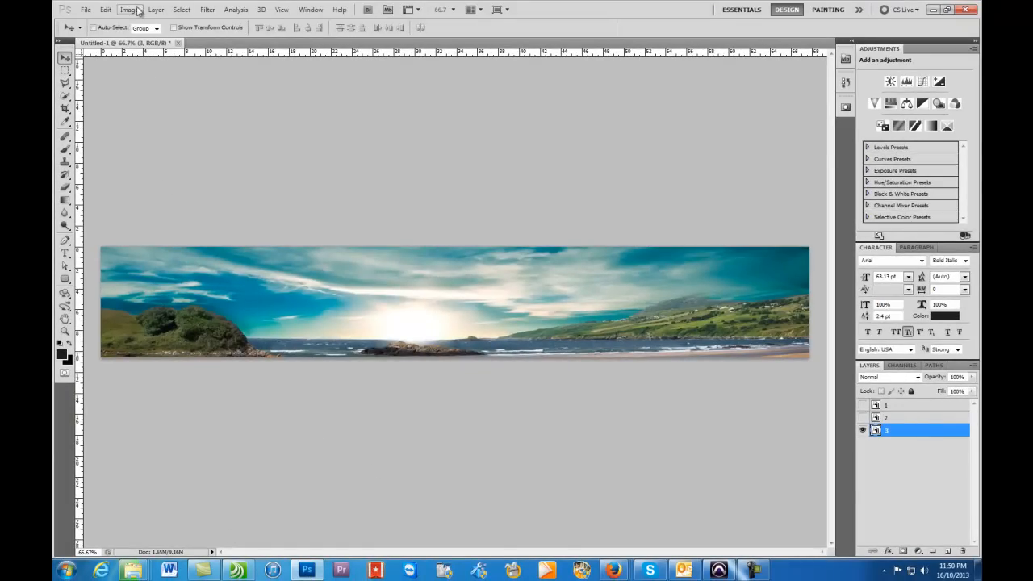
click(128, 9)
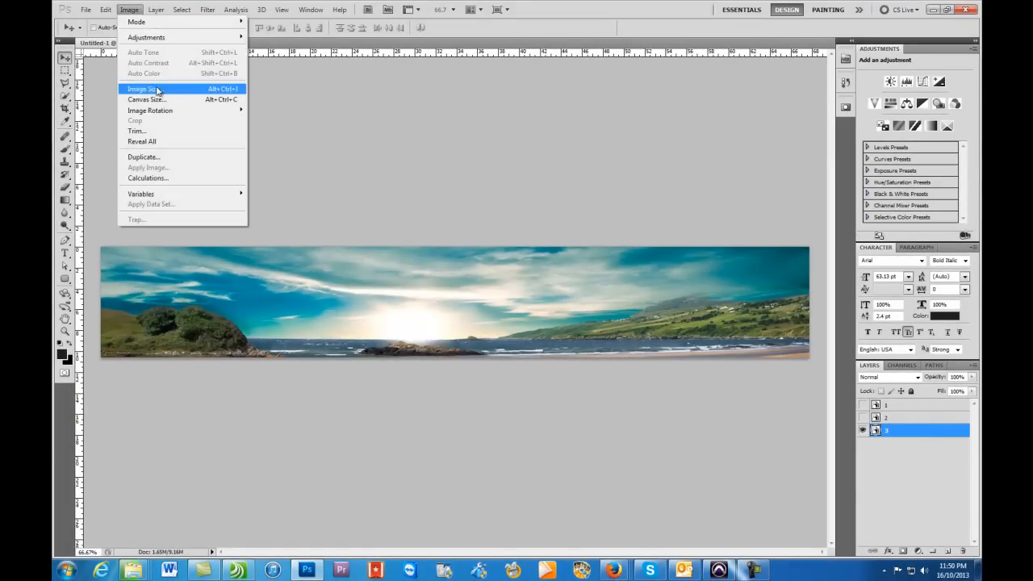
click(143, 89)
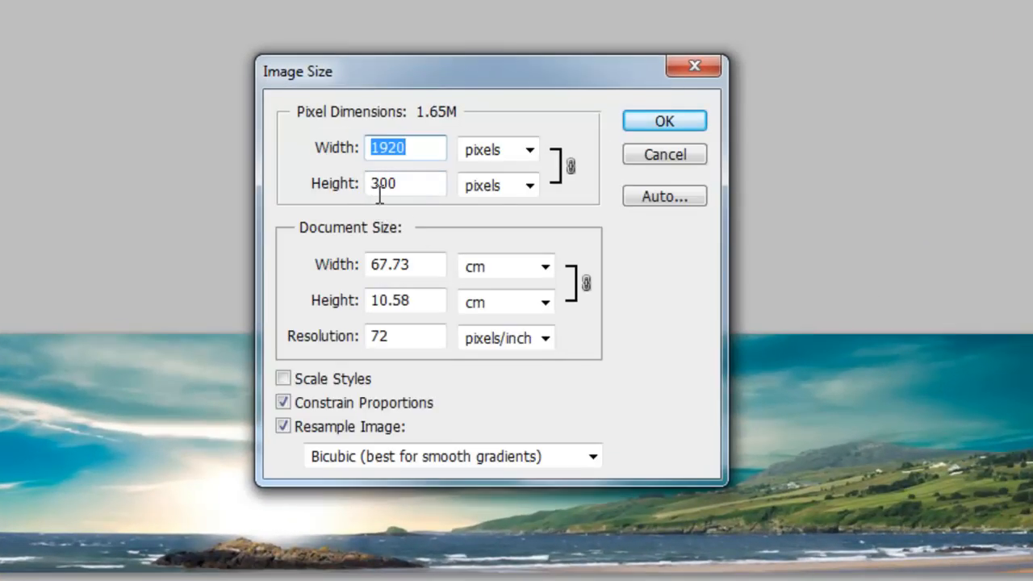
mouse_move(427, 216)
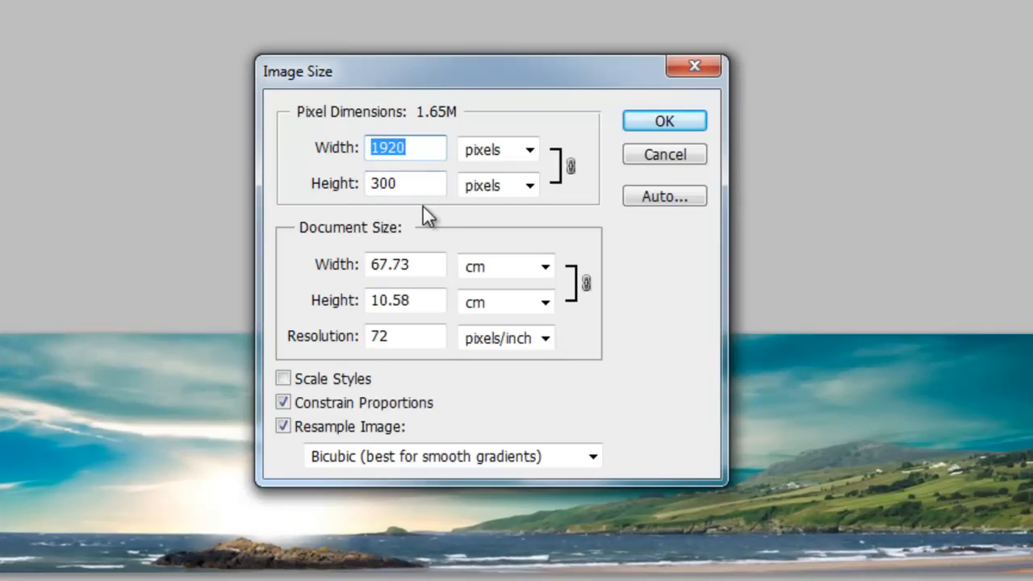
mouse_move(418, 216)
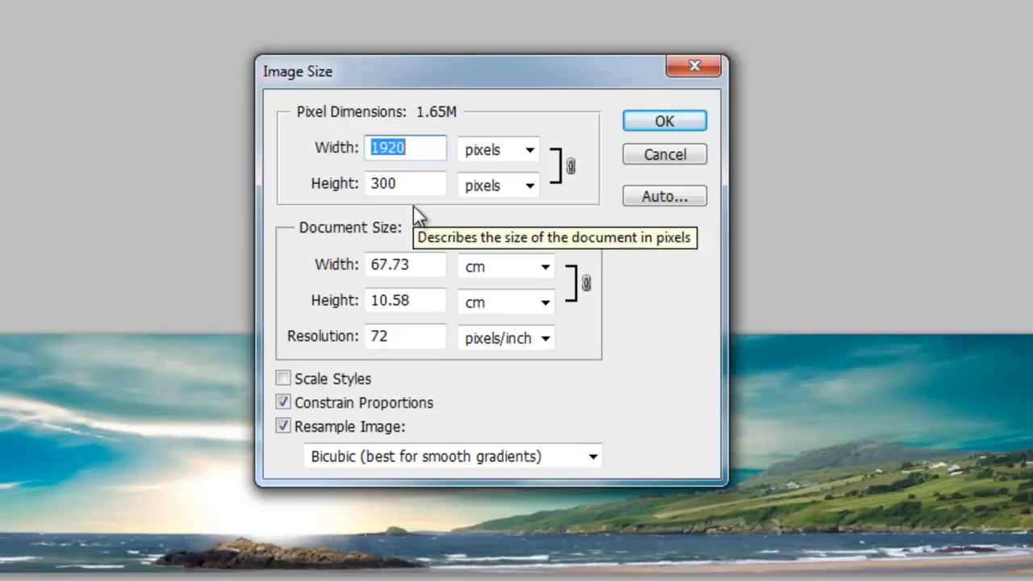
mouse_move(418, 216)
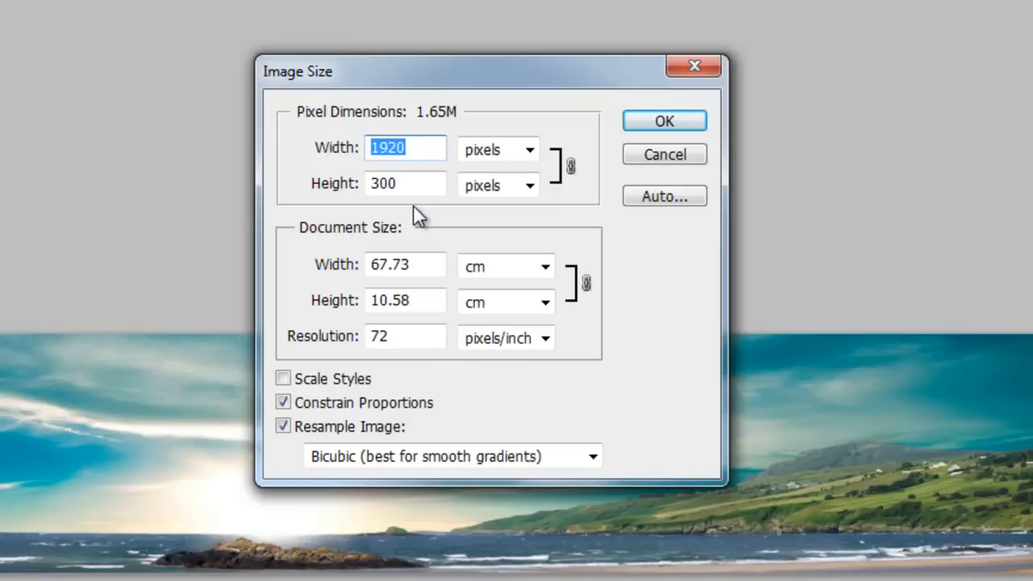
mouse_move(412, 233)
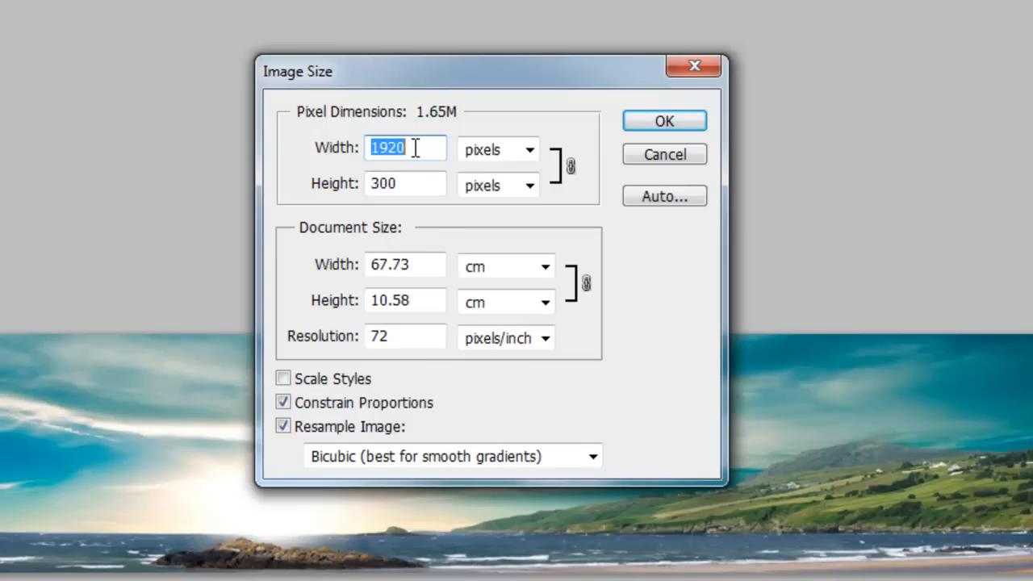
click(664, 120)
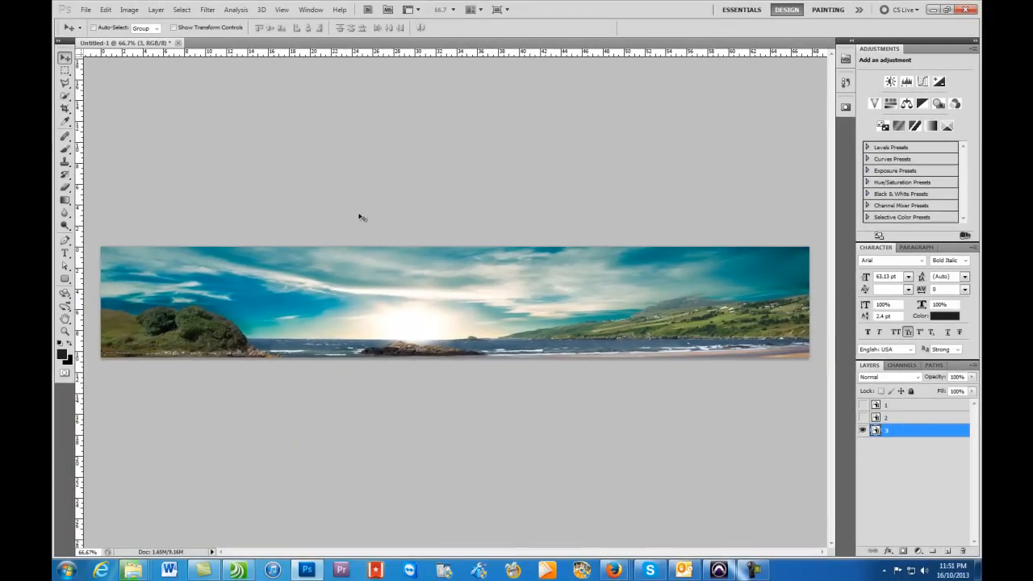
Open Photoshop's File menu to export the 1920 by 300 panorama for web
click(84, 10)
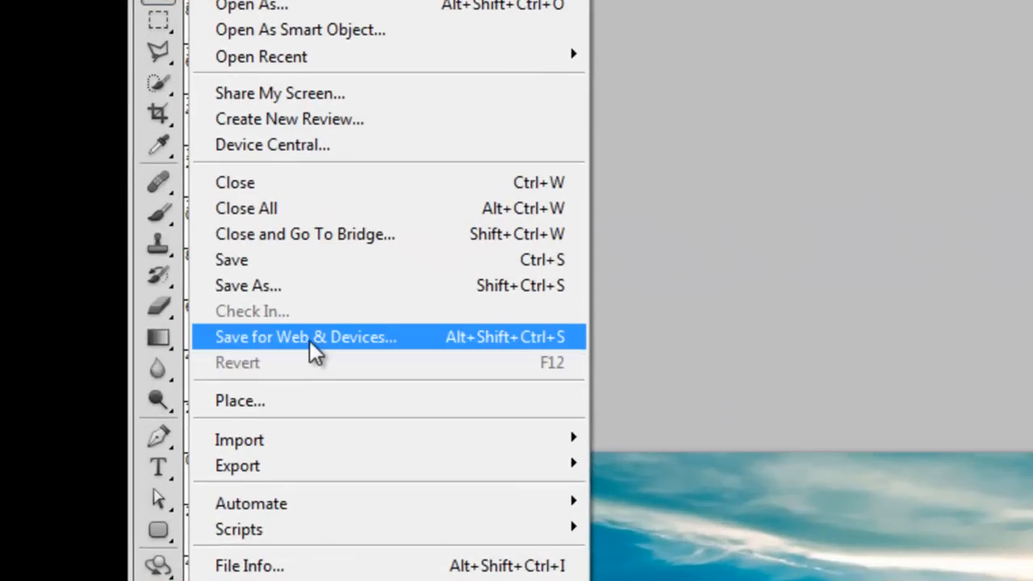
mouse_move(742, 331)
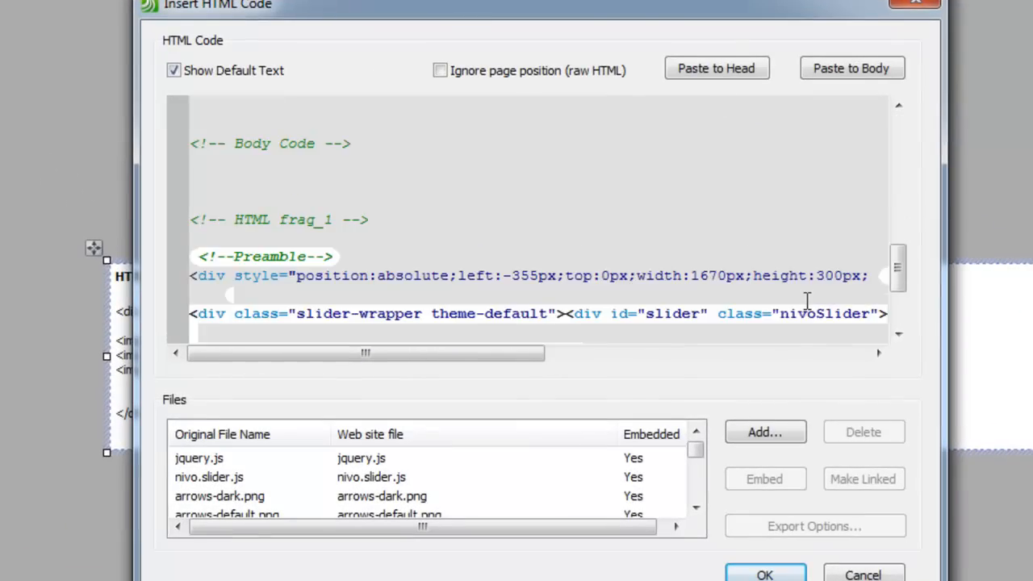
Check the nivo image paths in the Insert HTML Code dialog and confirm with OK
scroll(down, 3)
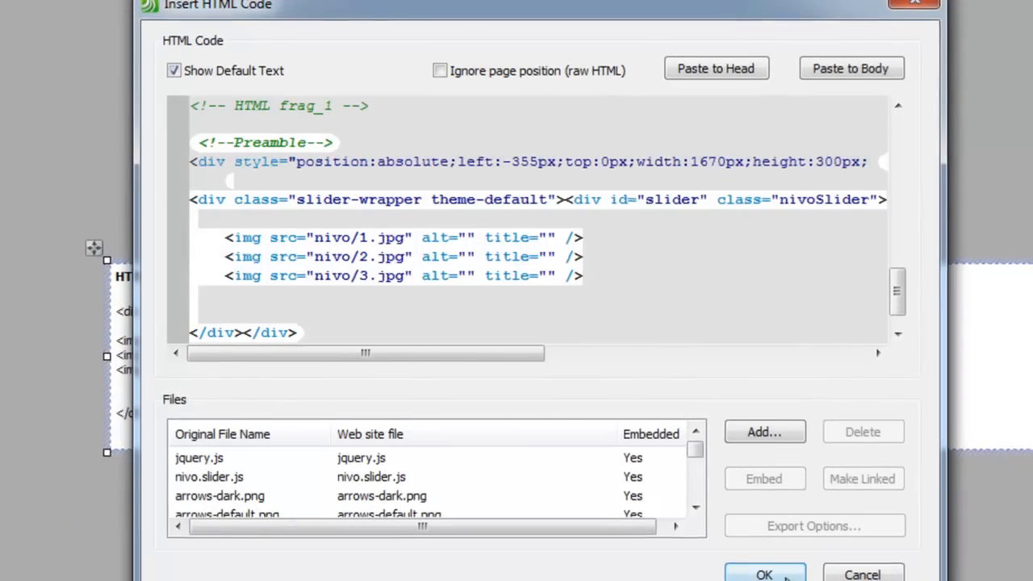
click(763, 574)
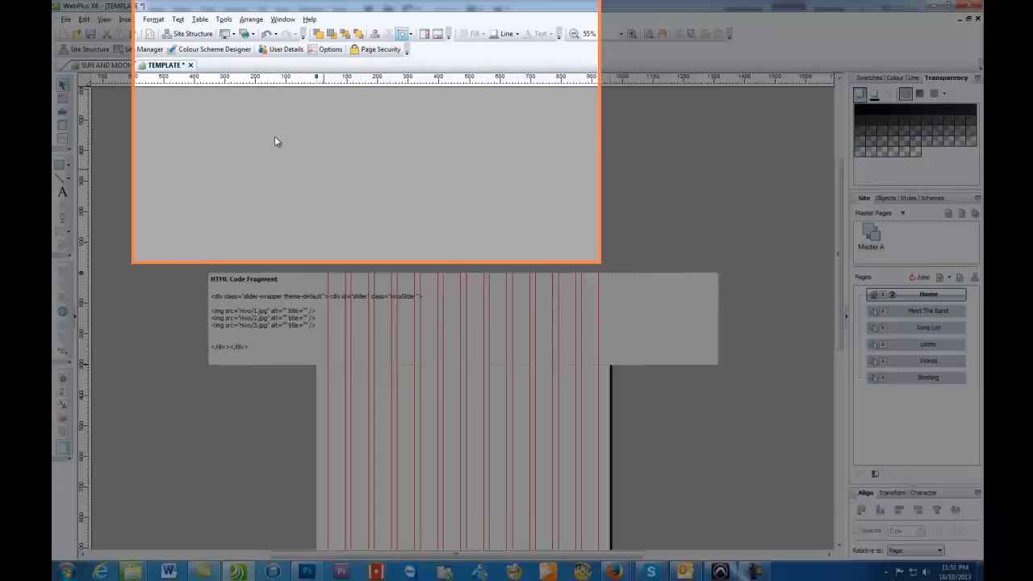
Open the site file list and expand the nivo folder showing 1.jpg, 2.jpg, 3.jpg
click(224, 20)
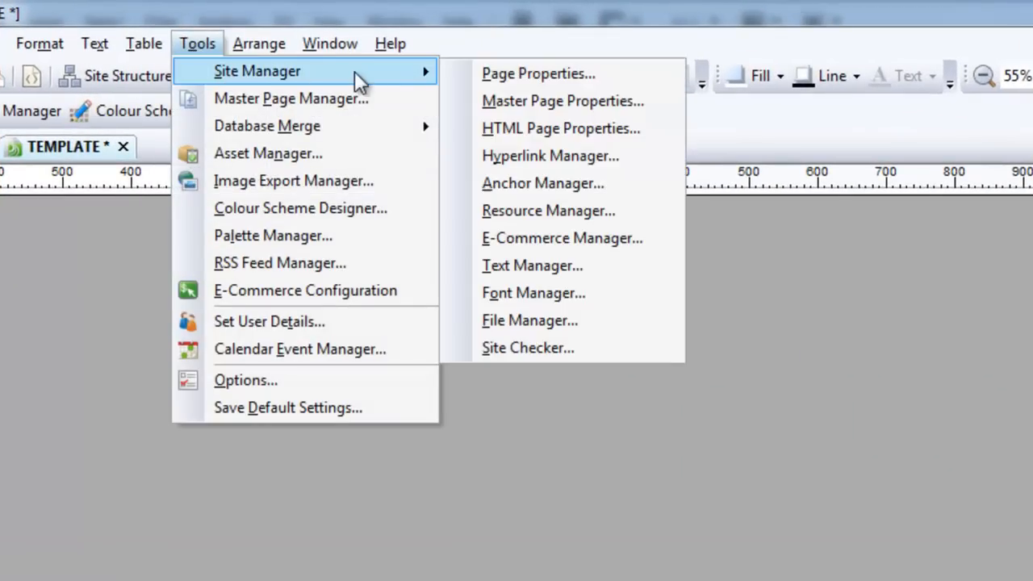
mouse_move(549, 155)
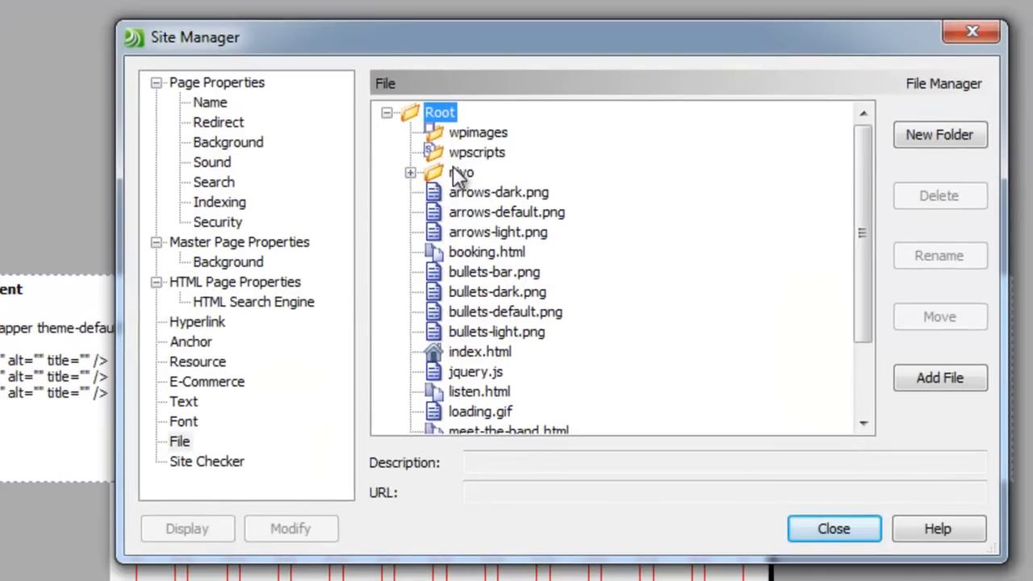
click(410, 172)
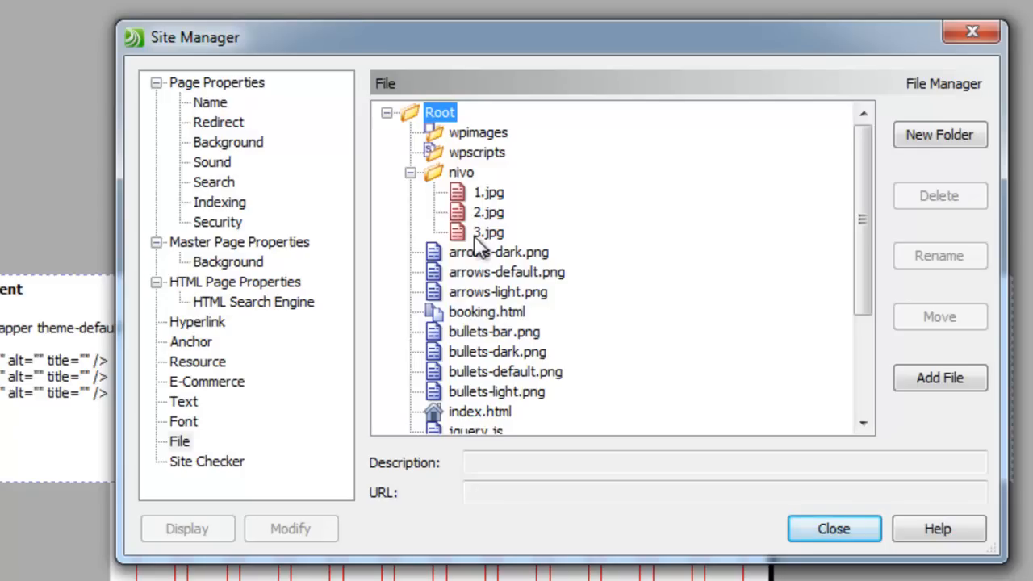
click(833, 529)
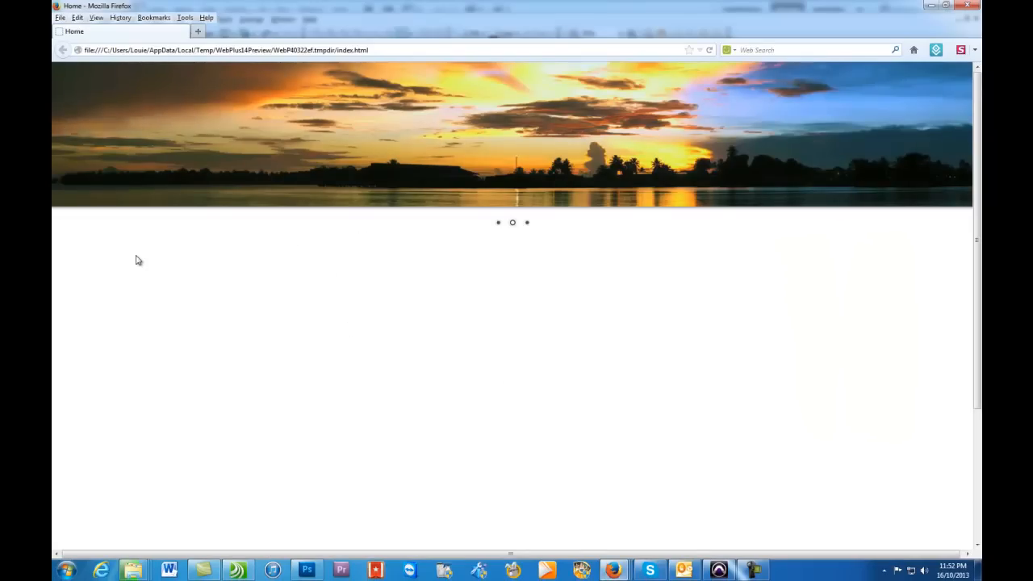
mouse_move(712, 87)
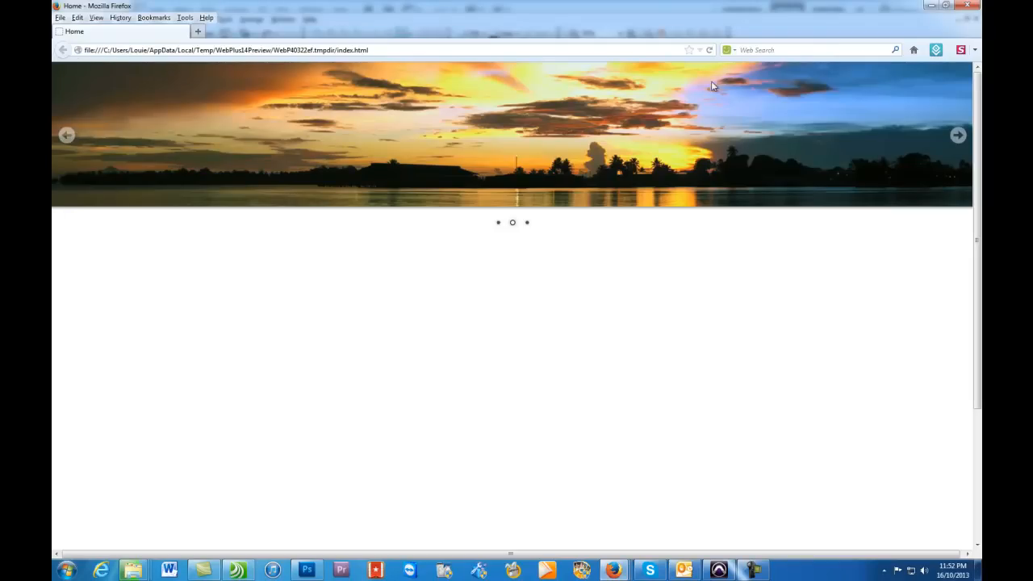
mouse_move(497, 315)
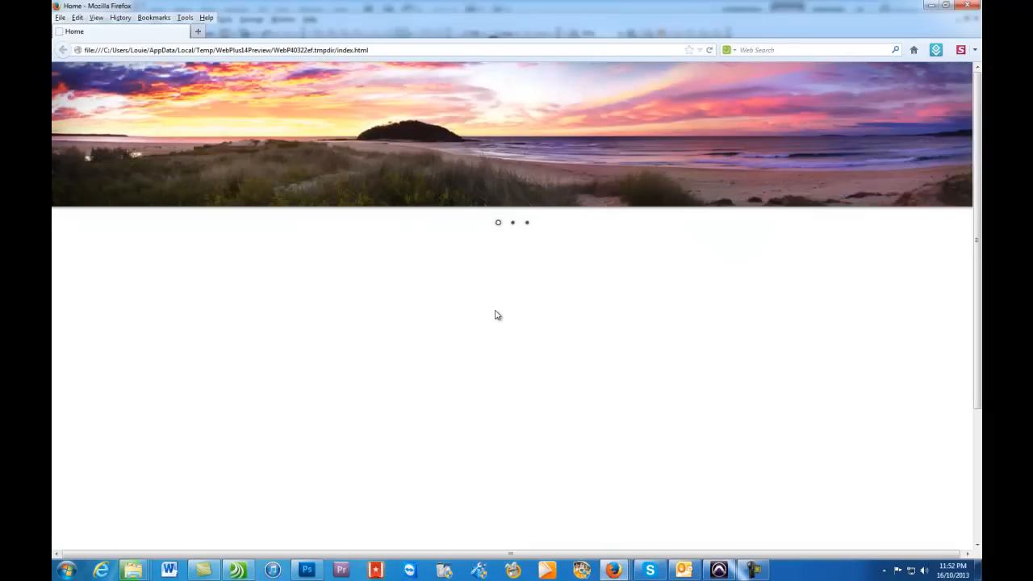
Watch the Firefox preview slider advance from the tropical sunset to the beach sunrise
click(513, 223)
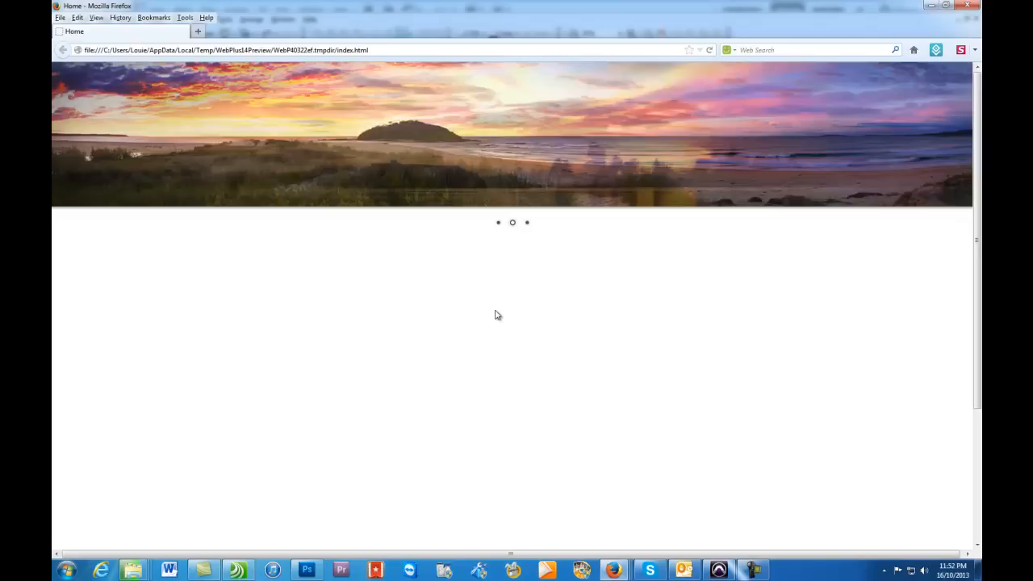